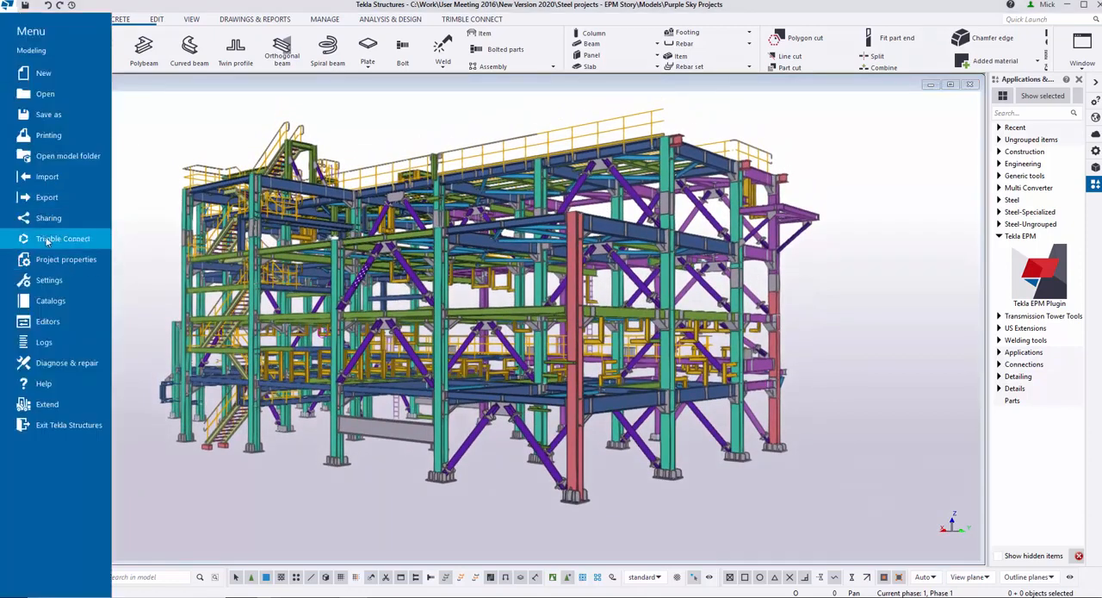
Create the Trimble Connect project 'Purple Sky Projects 001' on the Europe server with the corporate business license
click(62, 238)
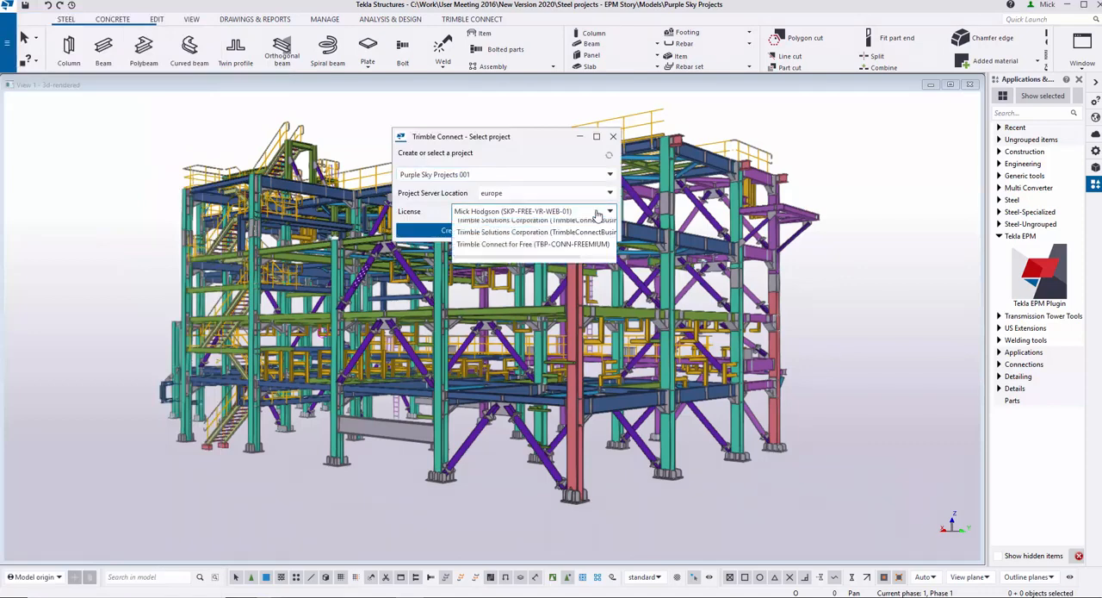
click(551, 211)
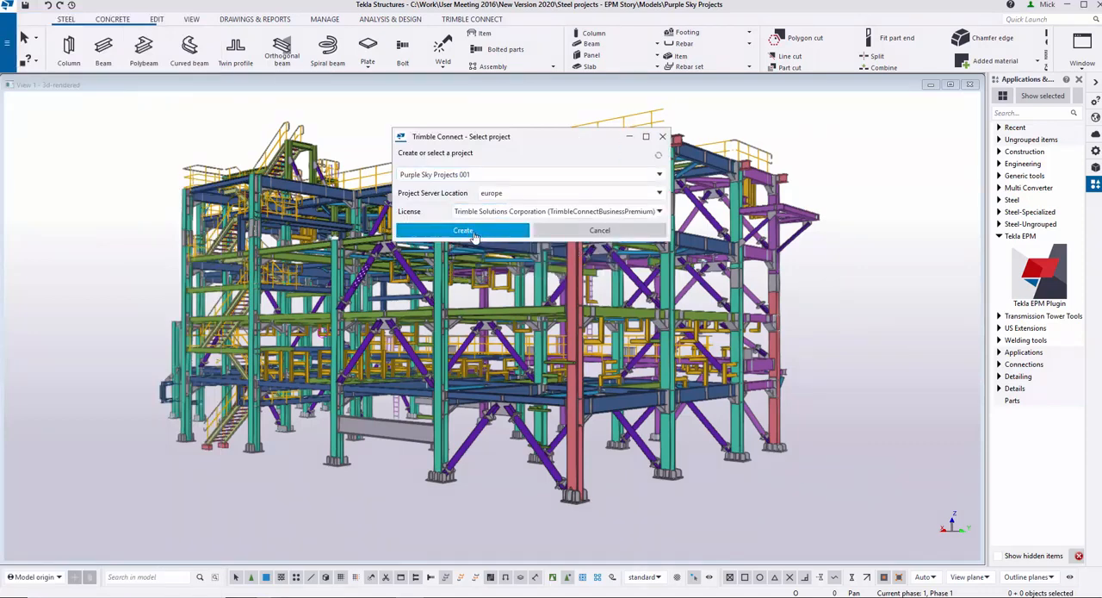
click(462, 231)
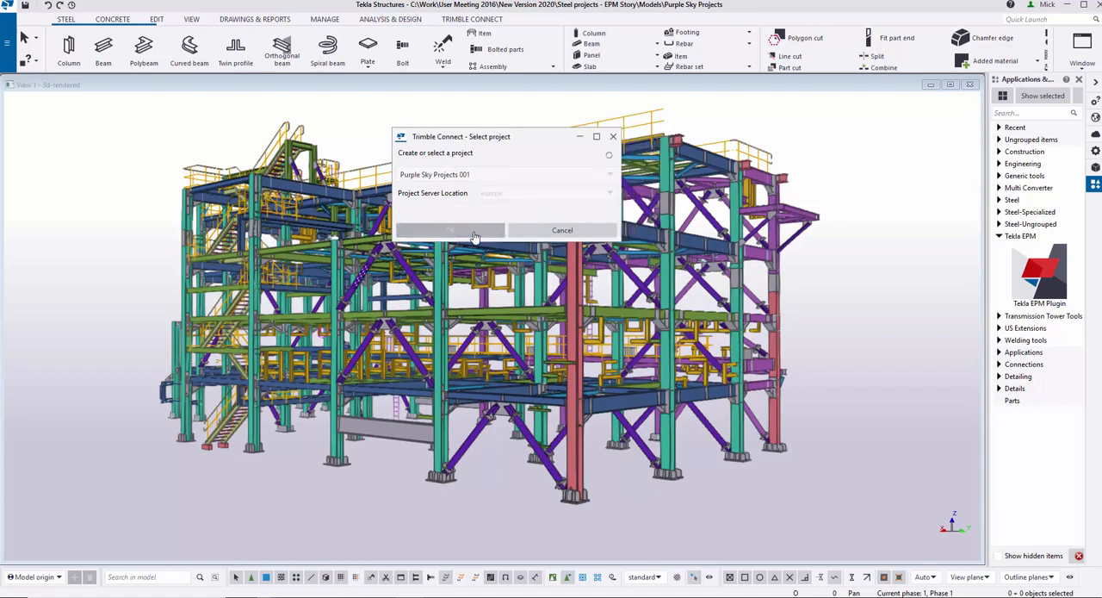
click(562, 231)
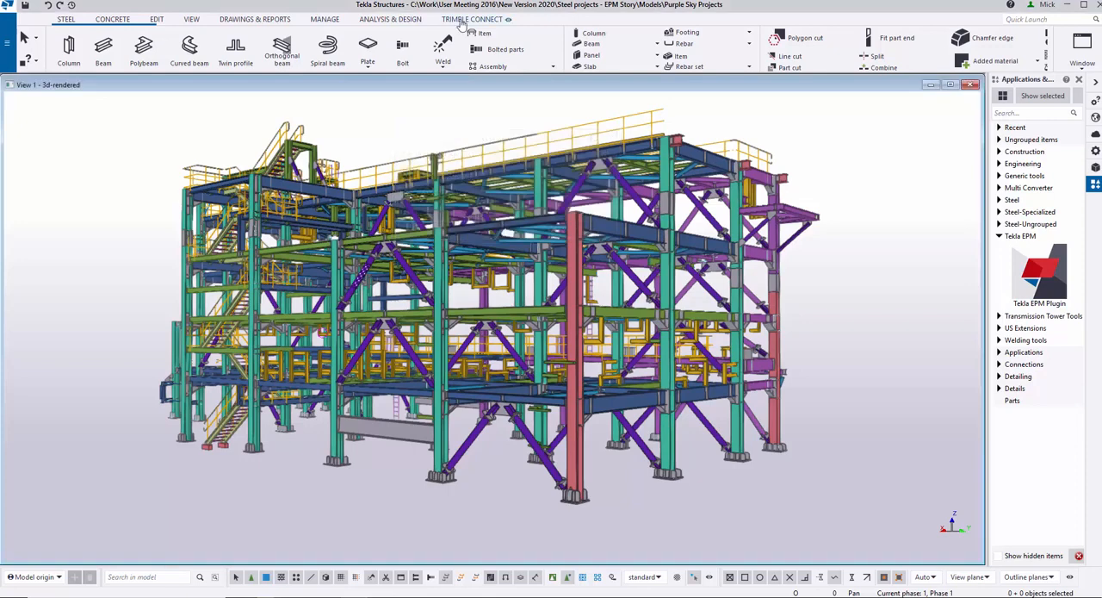
Save and upload the entire model to the project, then view it in Trimble Connect web
click(472, 19)
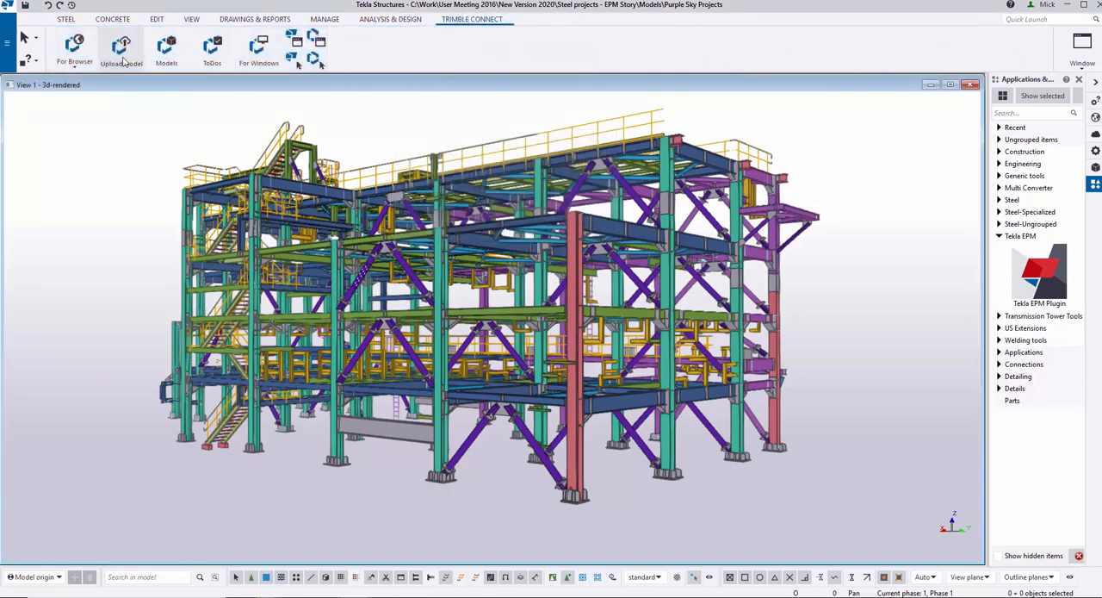
click(121, 49)
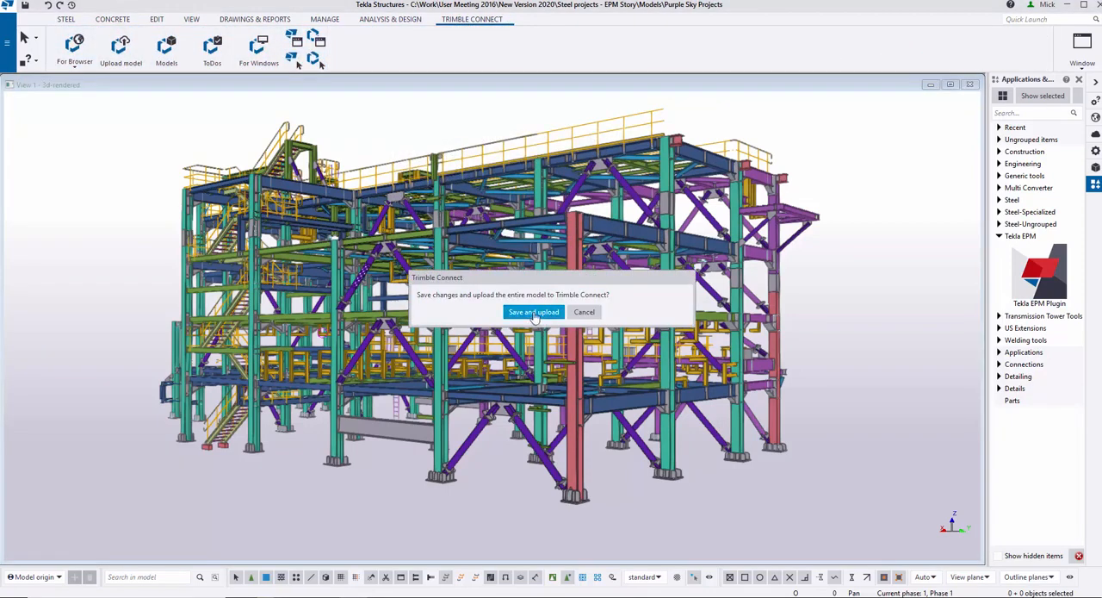
click(532, 312)
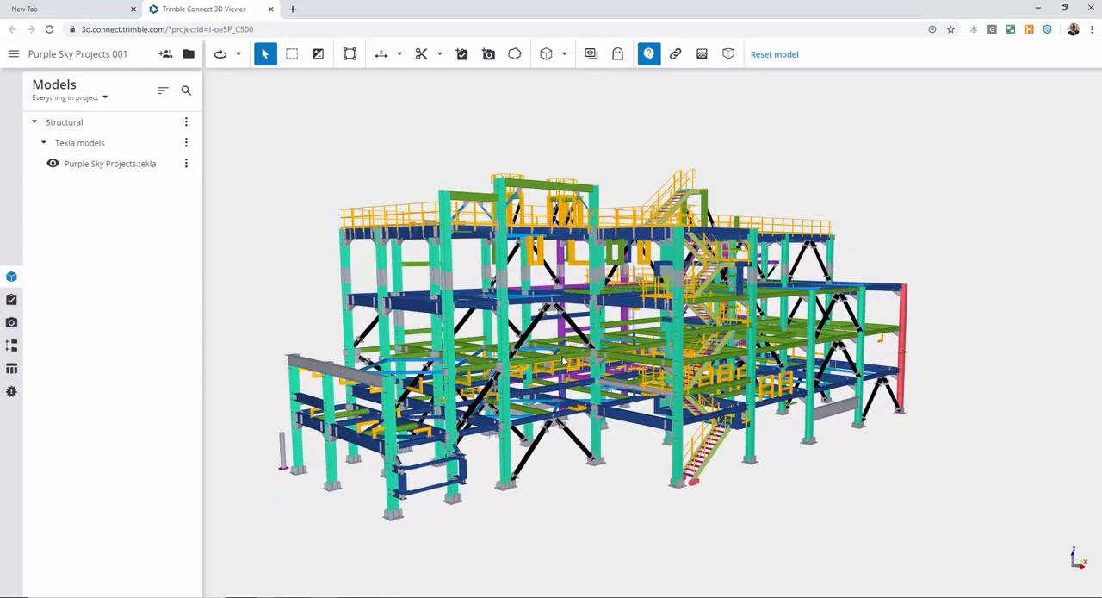
mouse_move(188, 54)
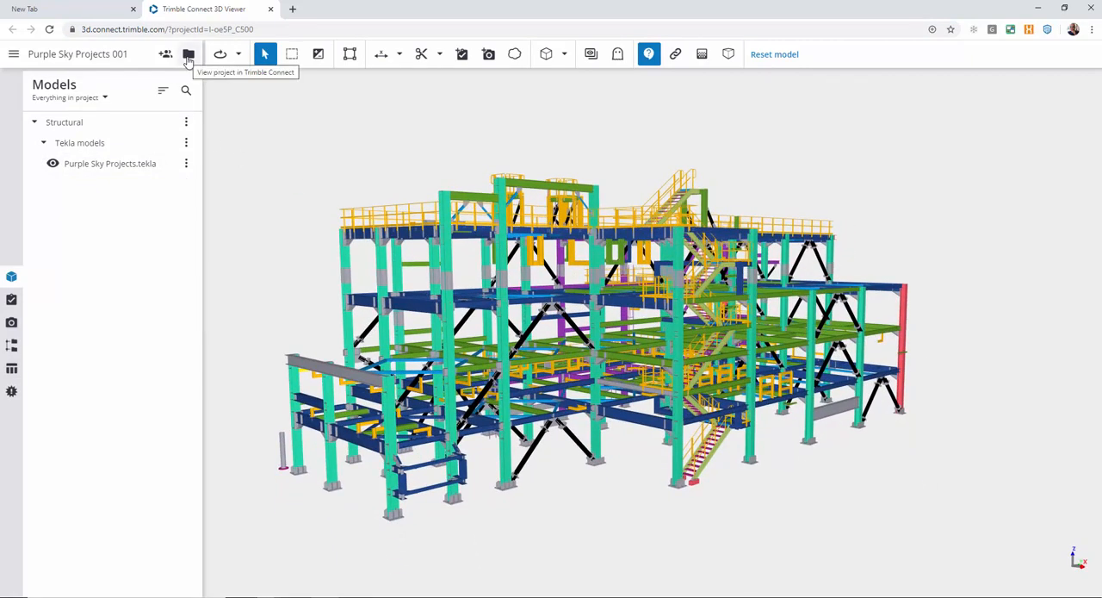
click(190, 53)
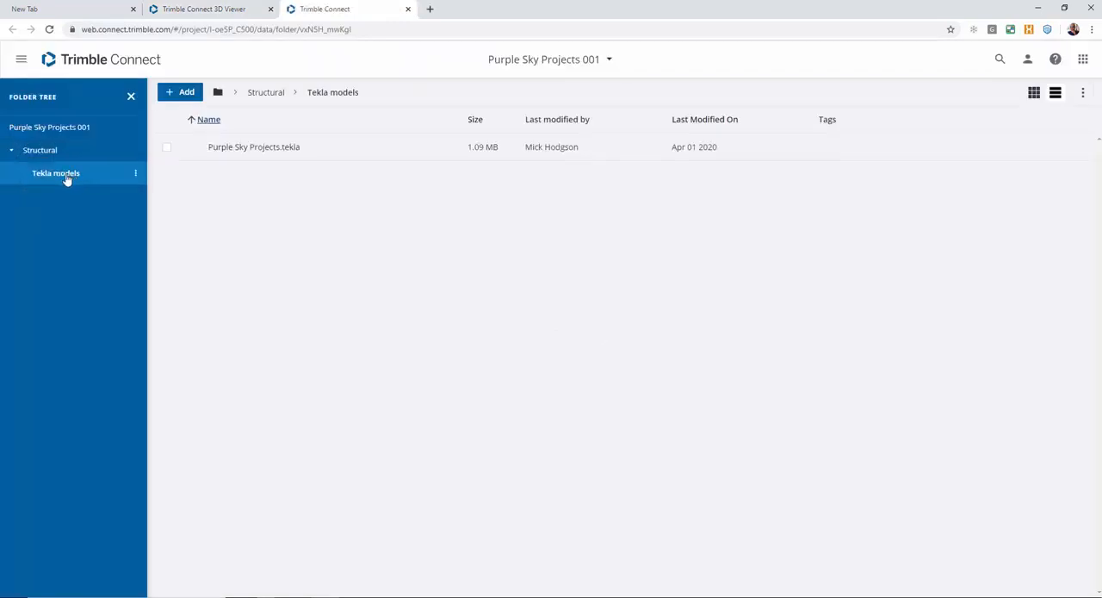
Share Purple Sky Projects.tekla view-only with anyone who has the link, and copy the link
click(165, 146)
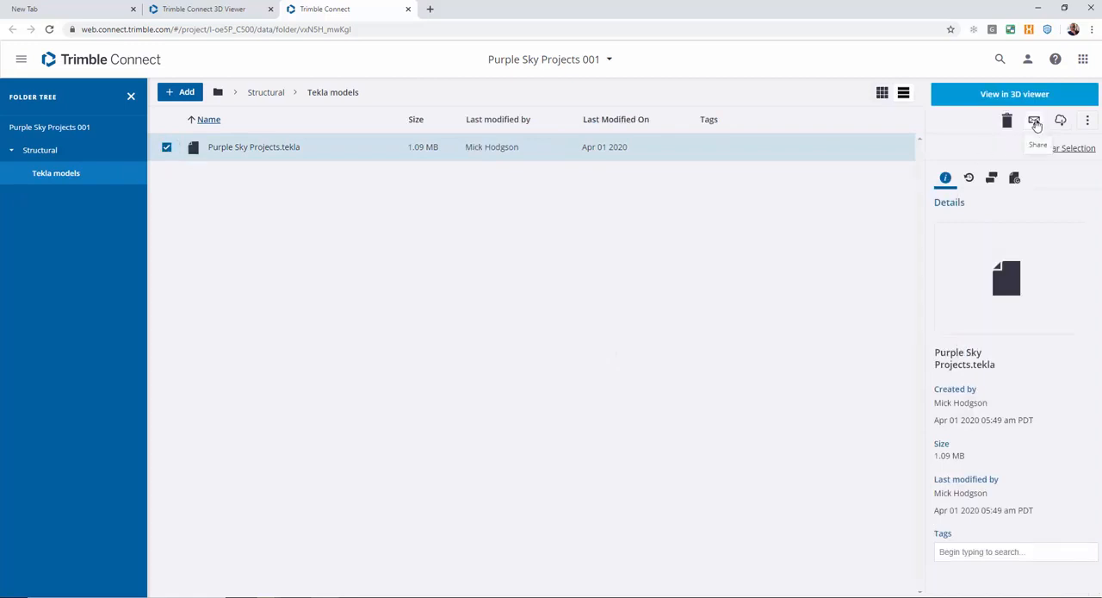
click(1034, 120)
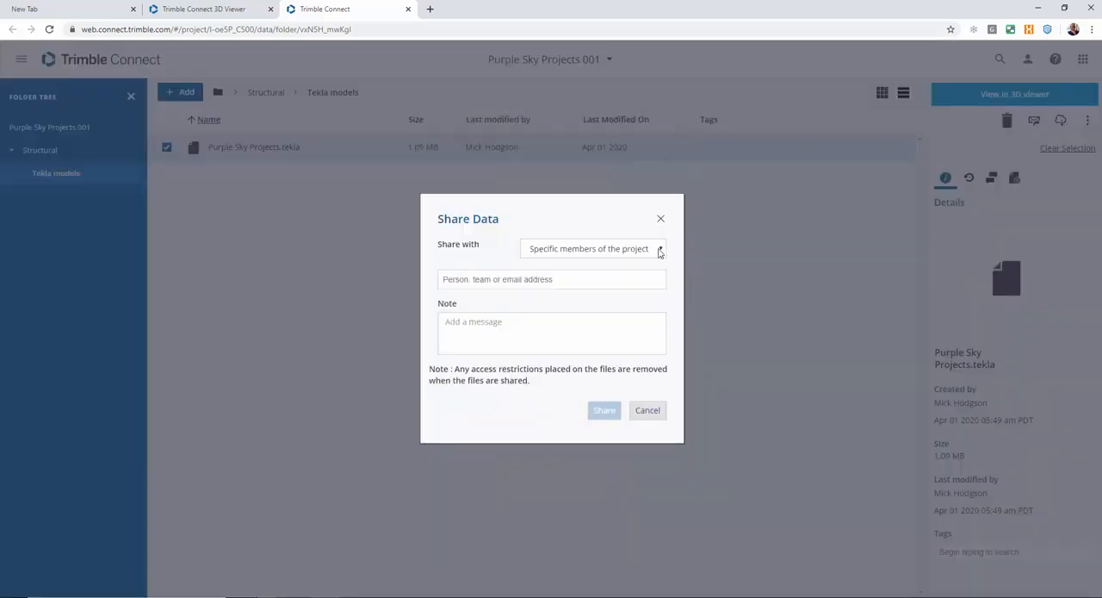
click(593, 248)
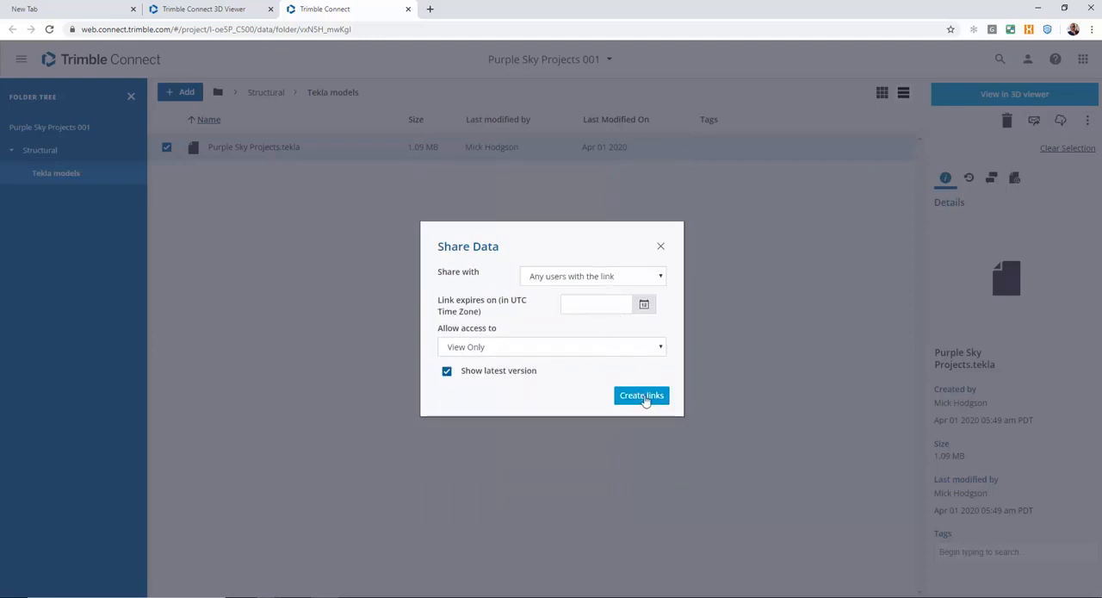
click(641, 396)
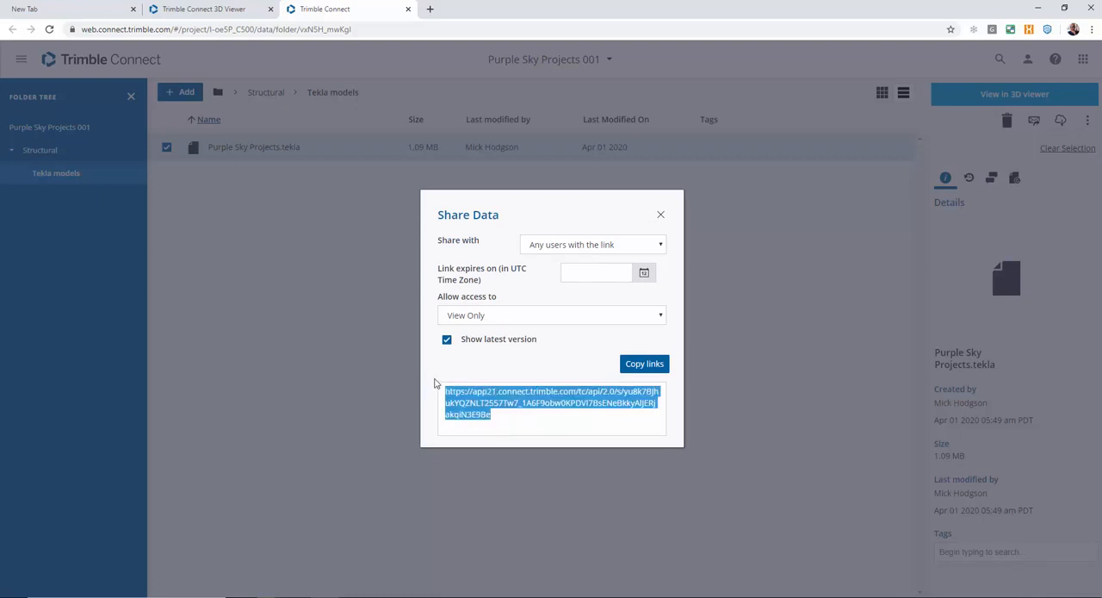
click(644, 364)
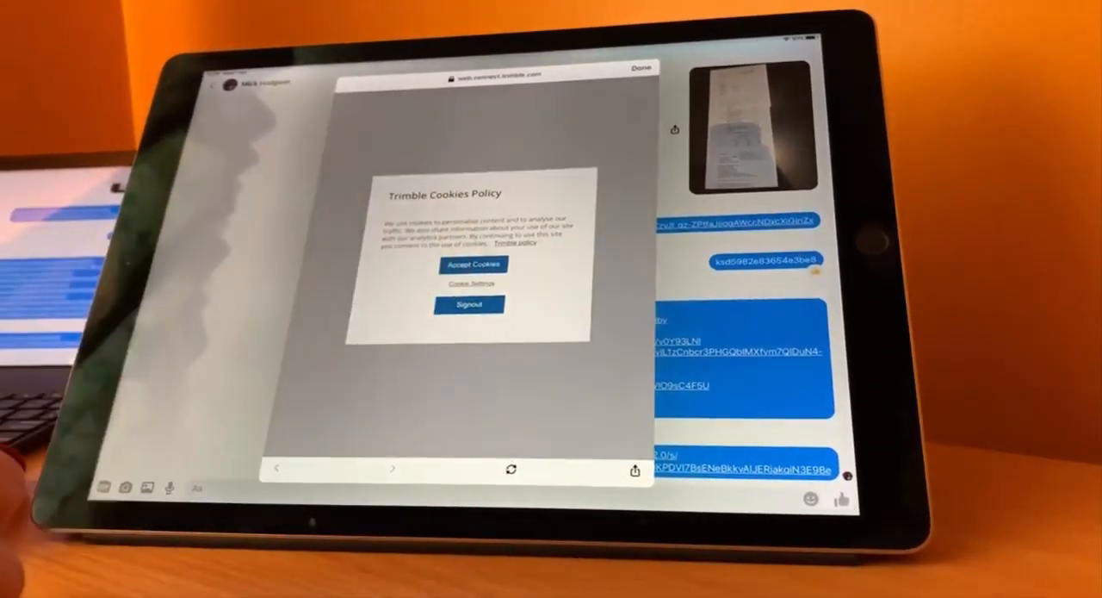
Accept cookies on the iPad and load the shared steel structure in the 3D Viewer
click(472, 265)
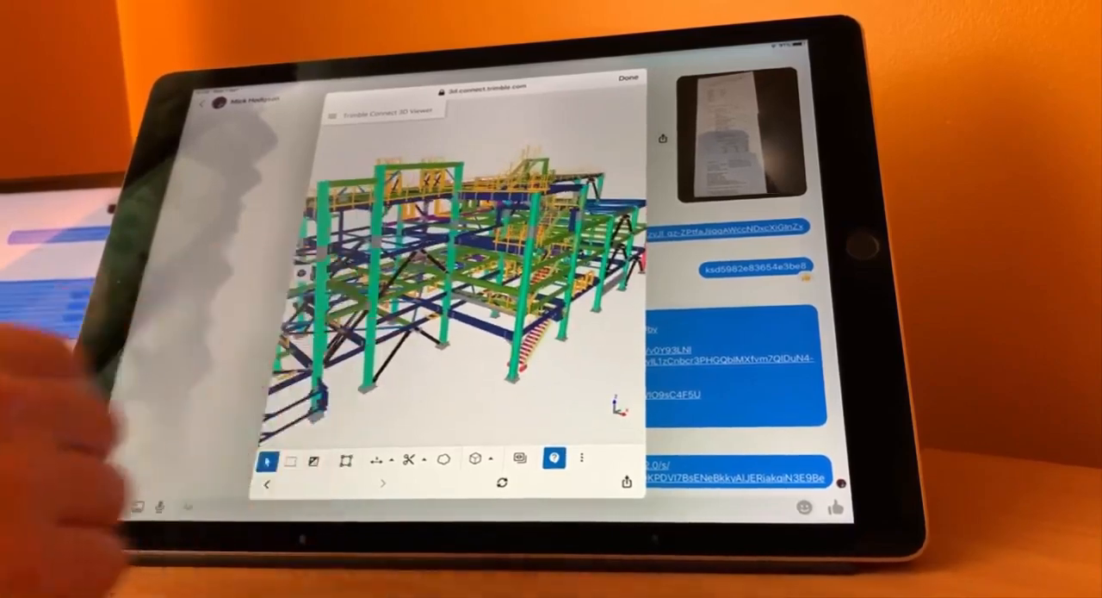
click(629, 79)
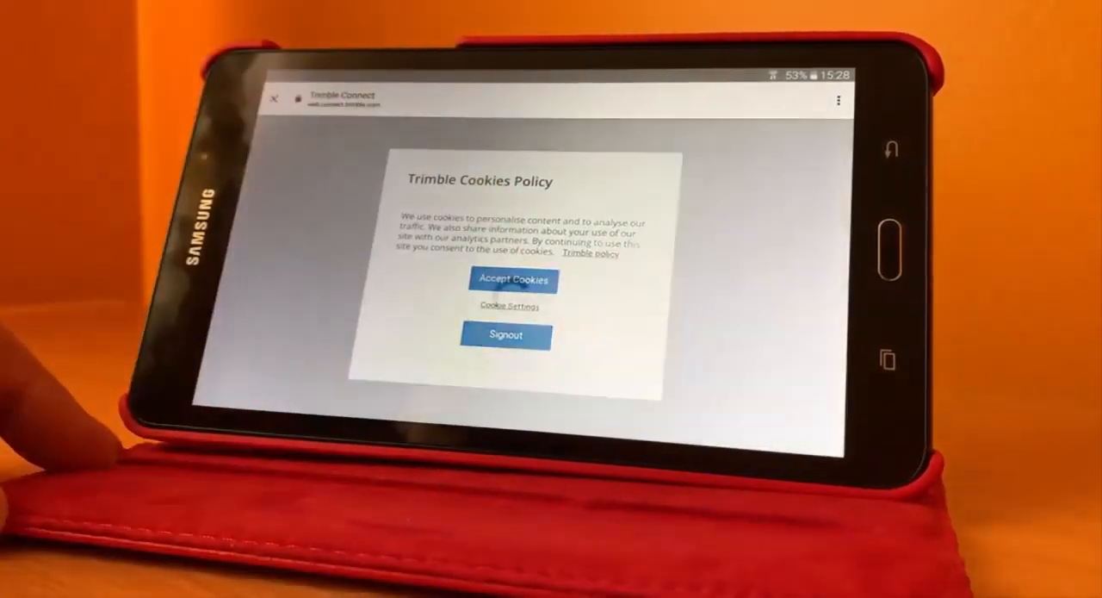
Accept cookies on the Android tablet so the 3D Viewer lists Purple Sky Projects.tekla
click(513, 279)
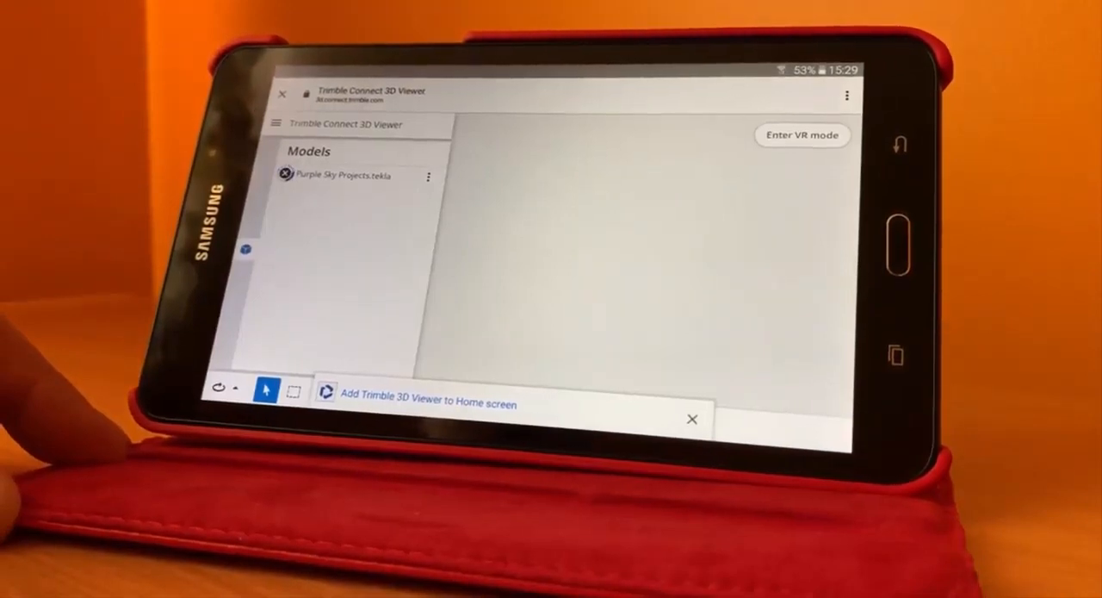